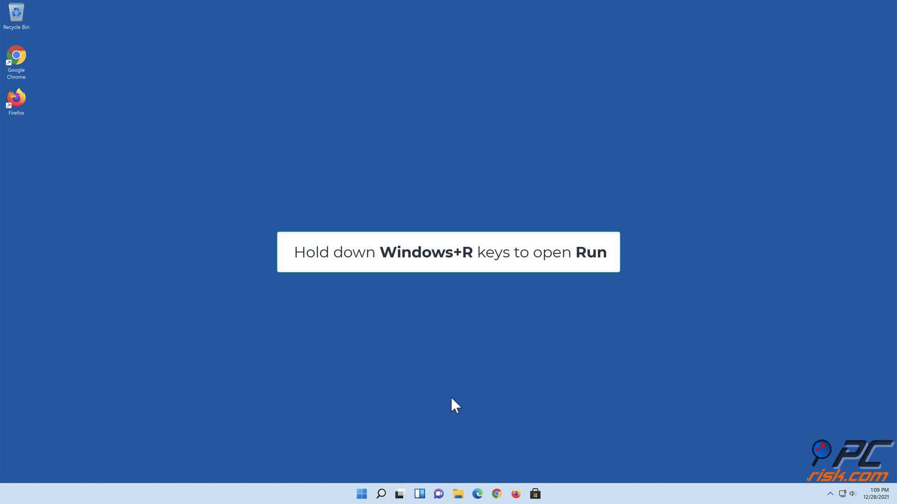
Launch Windows Security by running windowsdefender: from the Run dialog.
key(Win+r)
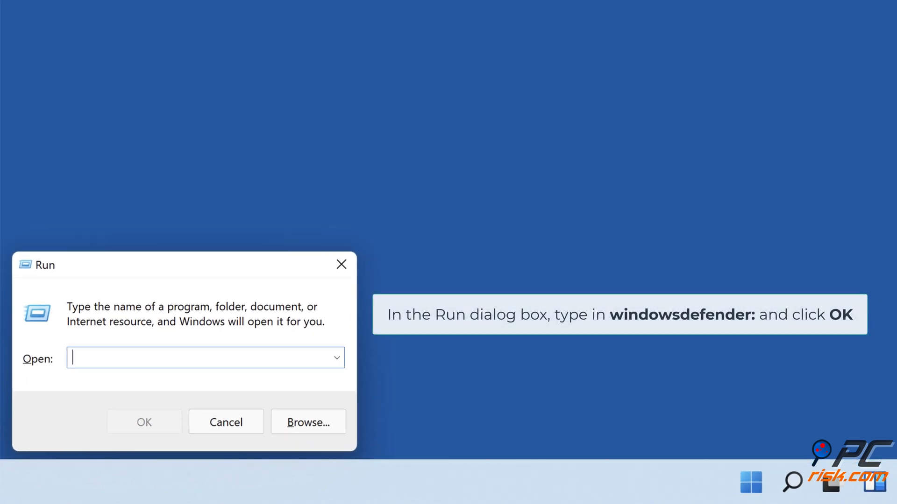
text(windowsdefender:)
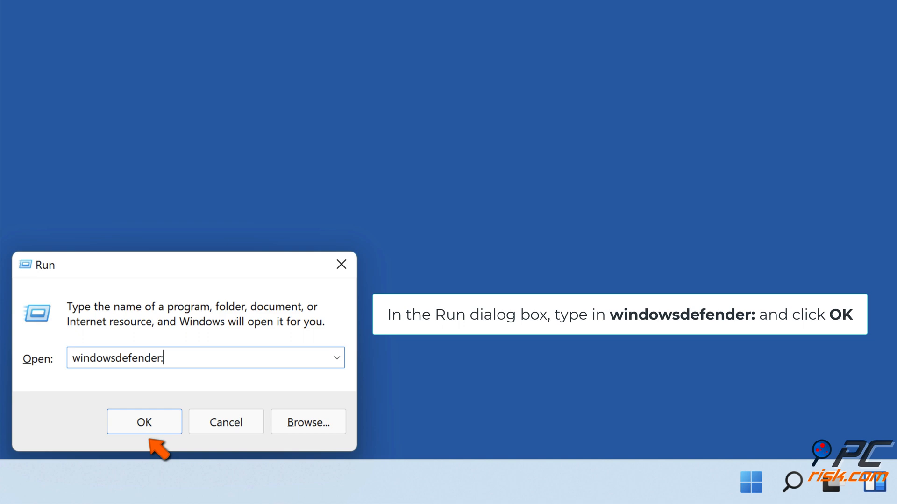
click(144, 423)
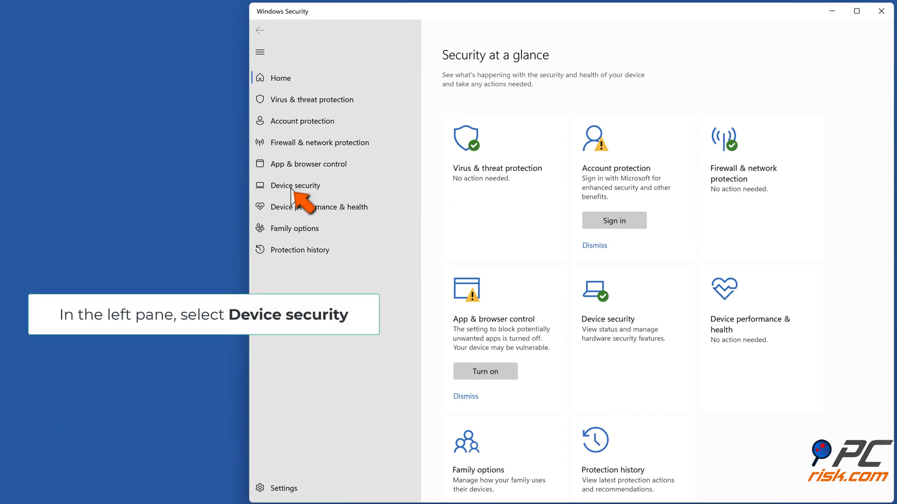
Reach Security processor troubleshooting through Device security and the processor details.
click(296, 184)
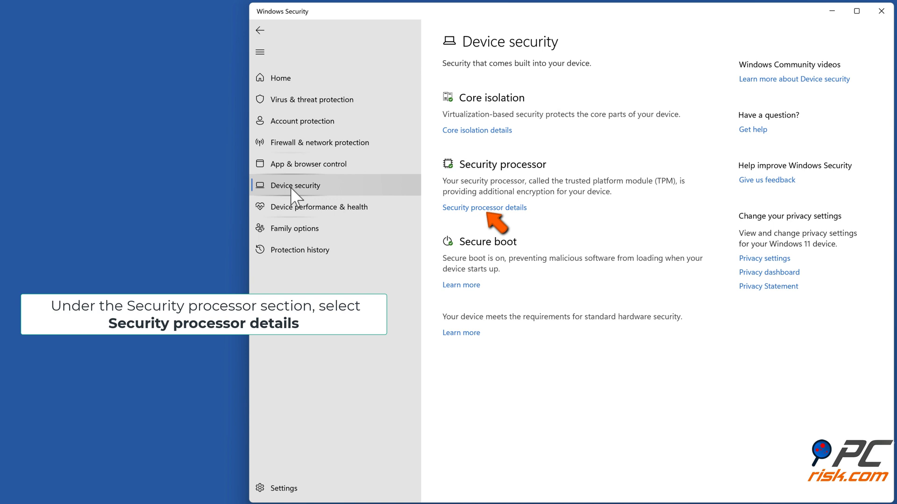
mouse_move(485, 224)
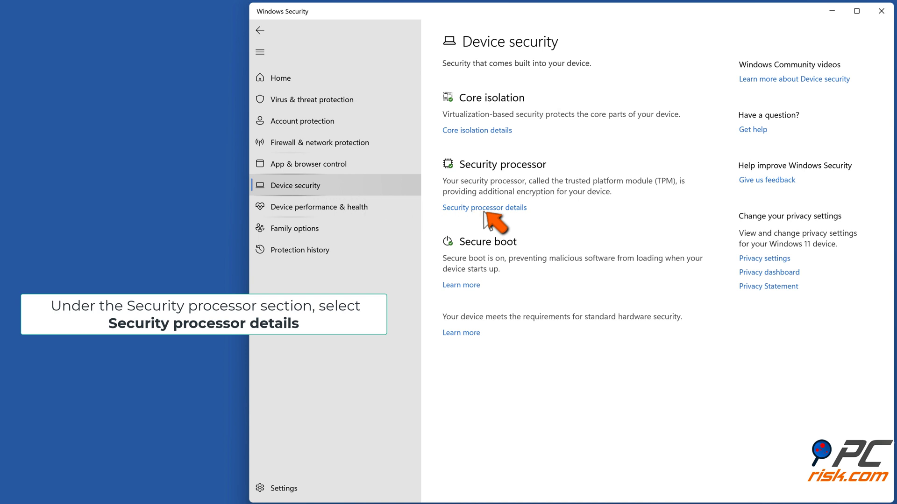
click(484, 207)
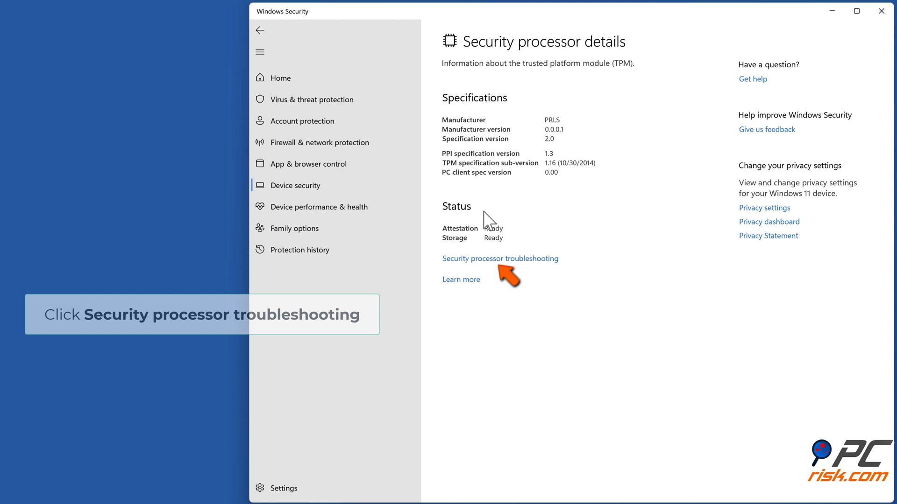
mouse_move(493, 264)
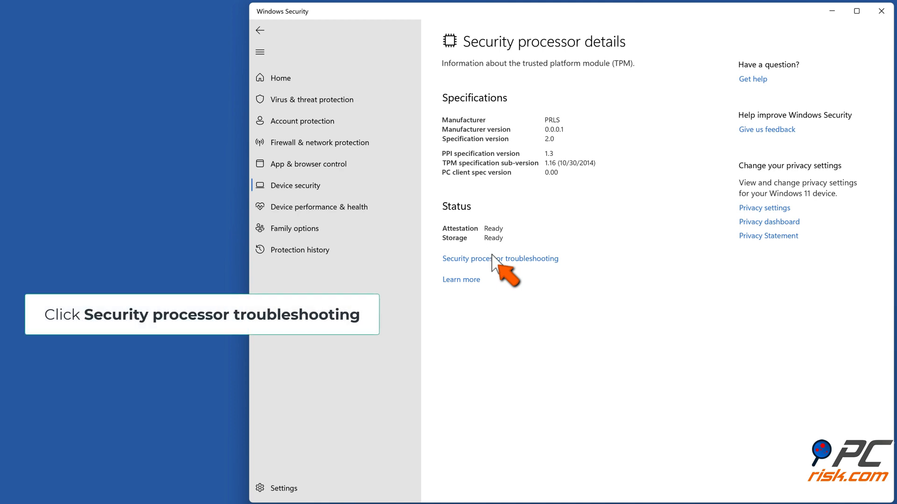
click(500, 258)
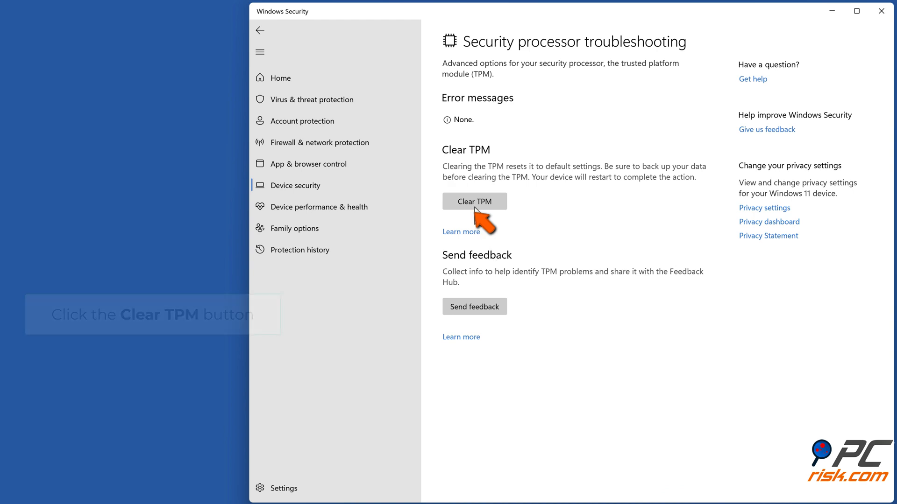
Clear the TPM and confirm Clear and restart.
click(475, 202)
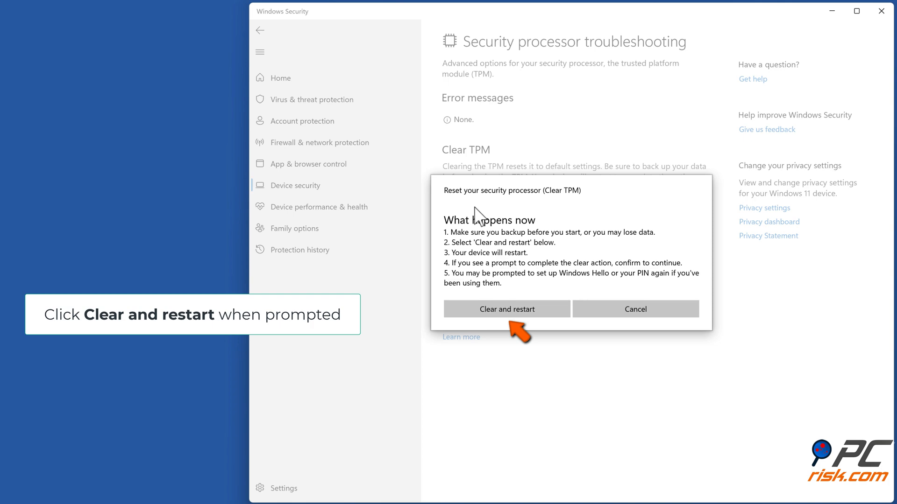
click(507, 309)
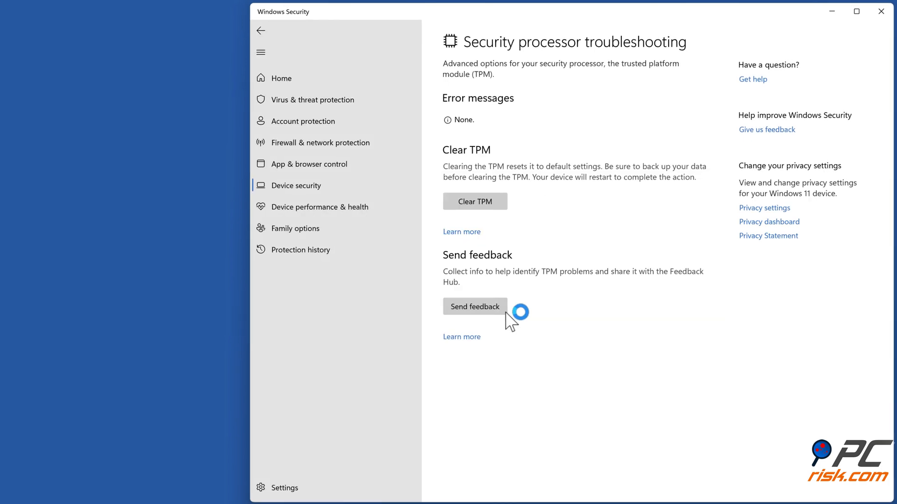
click(474, 201)
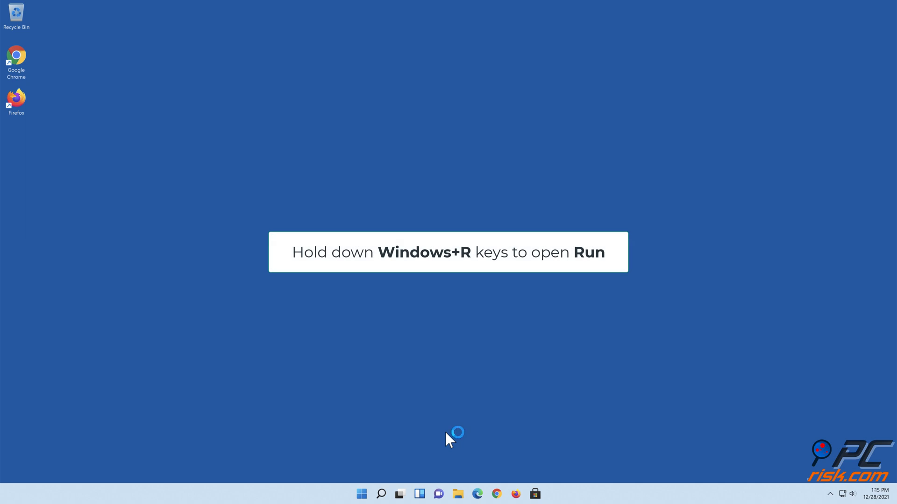
Launch TPM Management by running tpm.msc from the Run dialog.
key(Win+r)
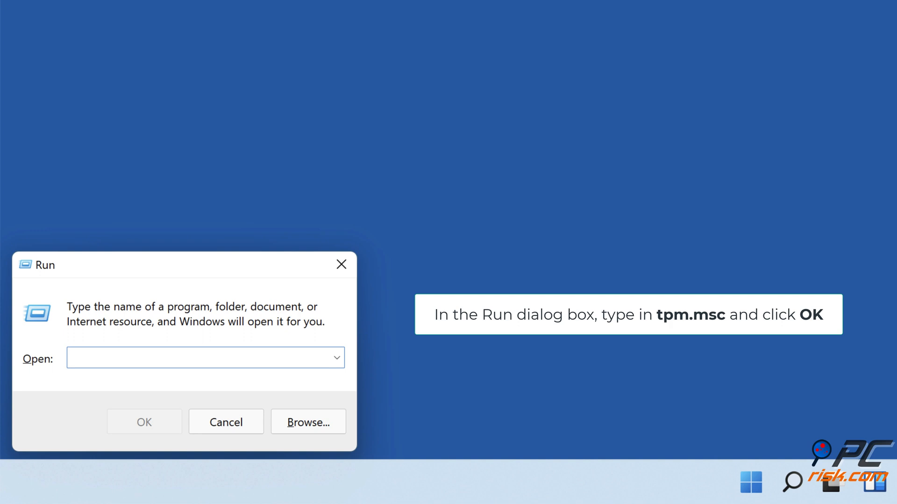
text(tpm.)
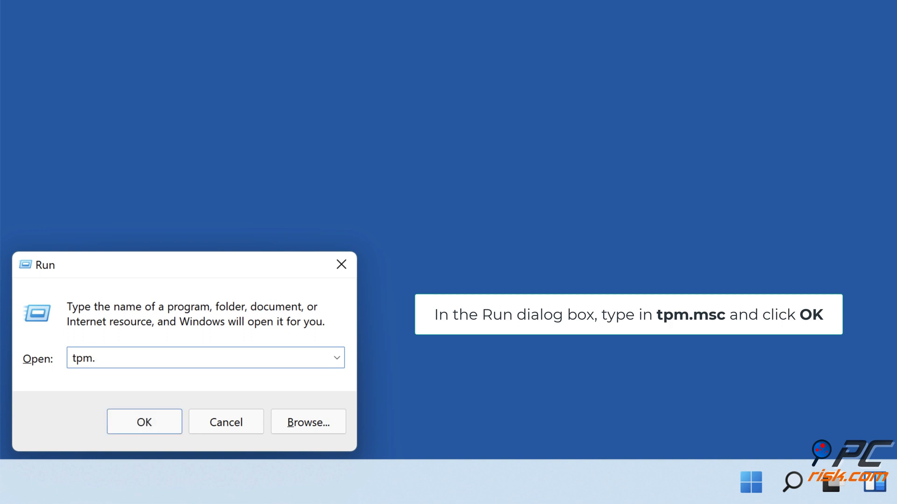
click(144, 423)
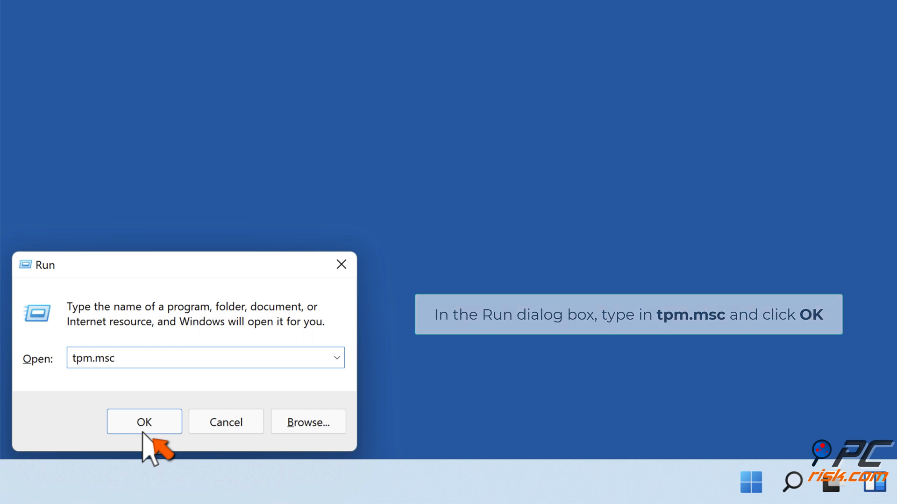
click(144, 422)
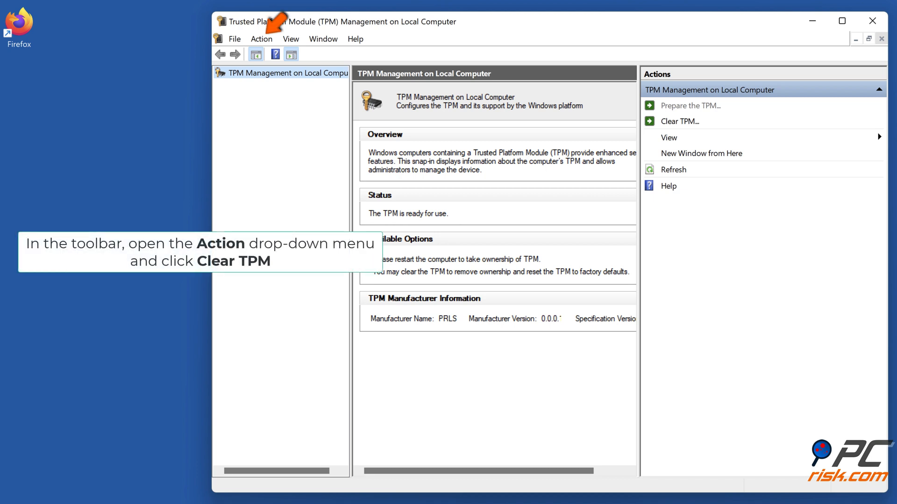
mouse_move(266, 134)
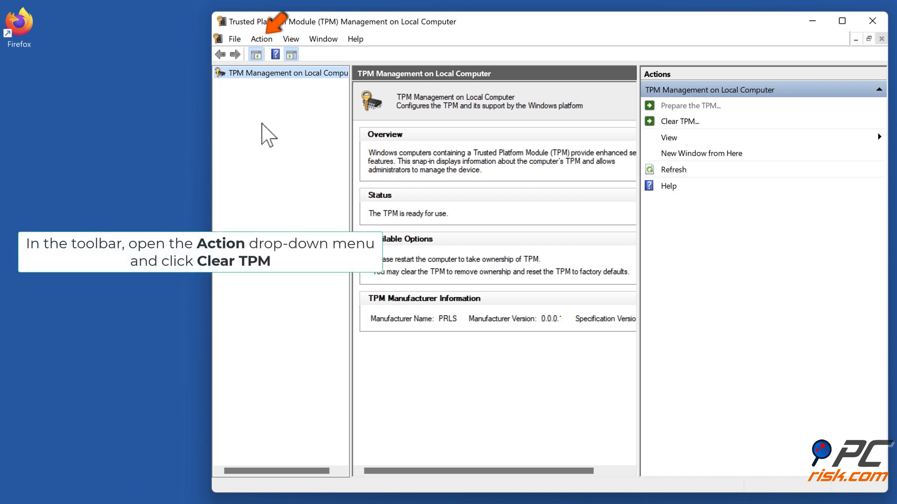
Choose Clear TPM… from the Action menu.
click(262, 39)
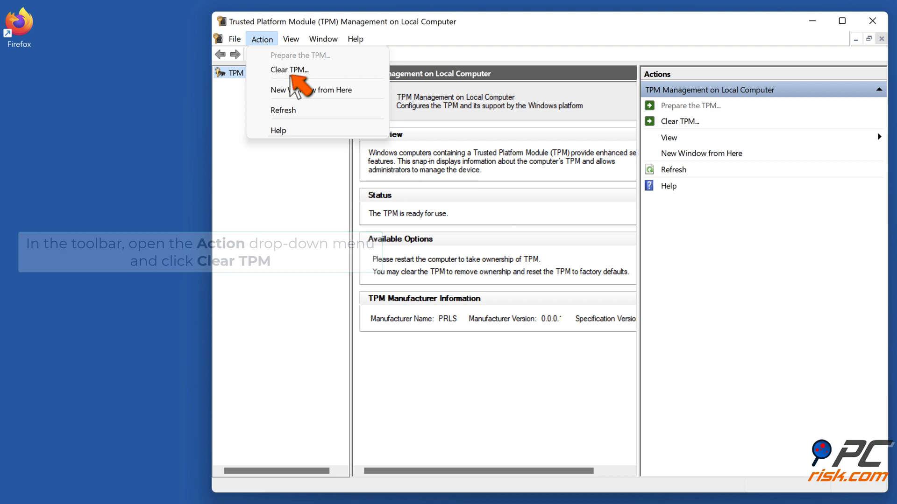
click(288, 70)
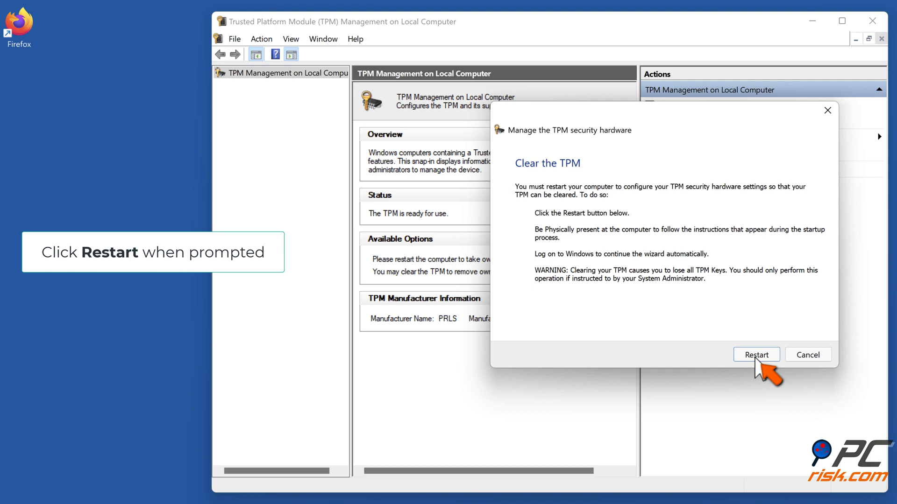
Restart the PC from the Clear the TPM dialog and dismiss the sign-out notice.
click(756, 355)
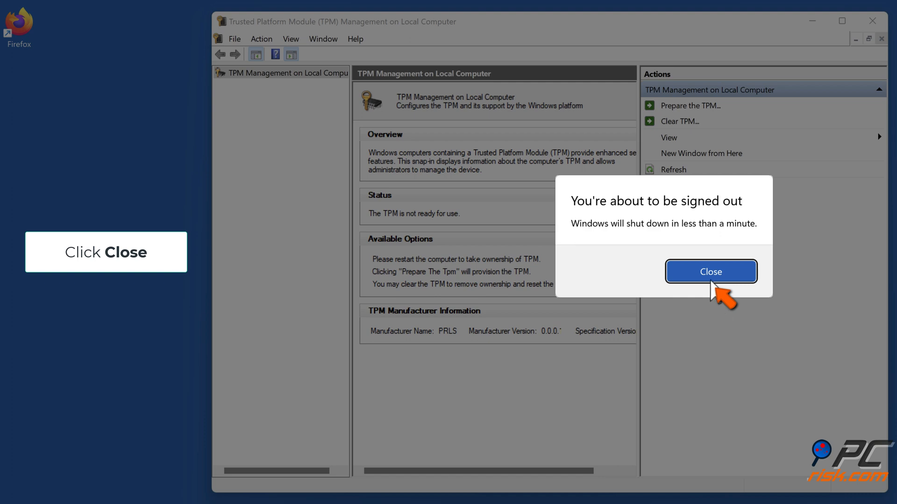
click(711, 270)
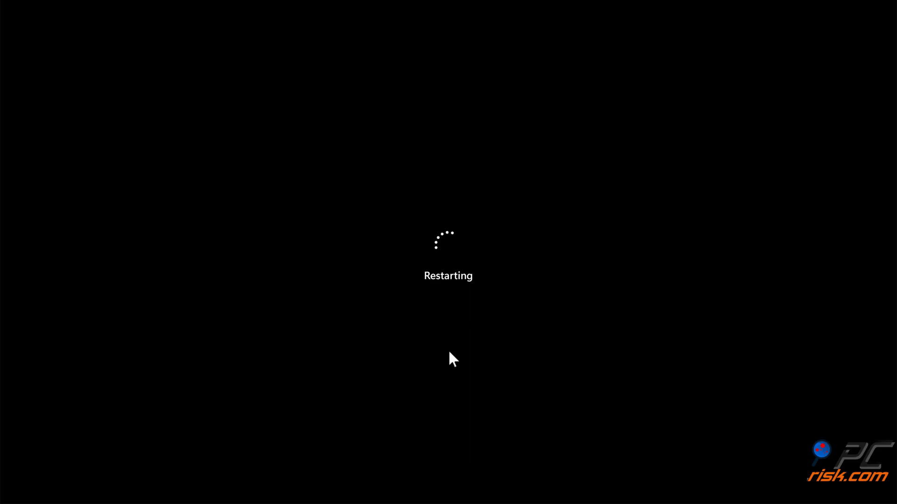
mouse_move(447, 427)
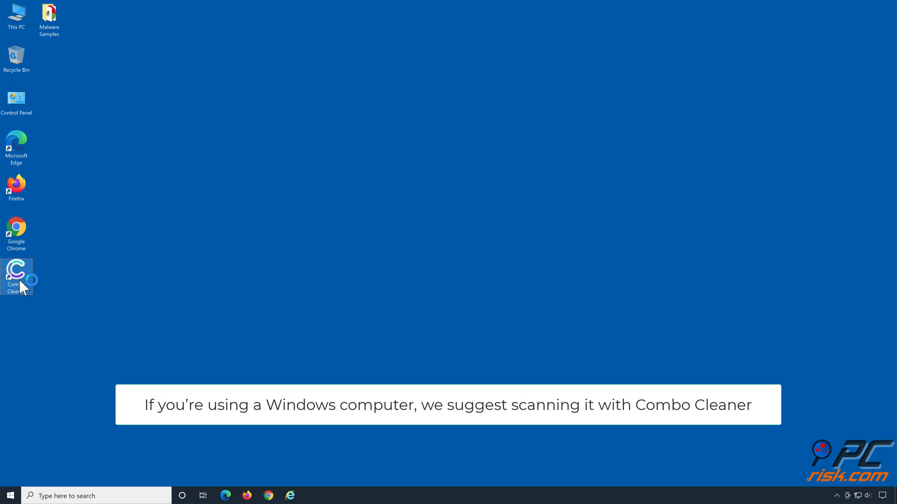
Launch Combo Cleaner, run a quick scan and quarantine all 21 detected threats.
double_click(16, 276)
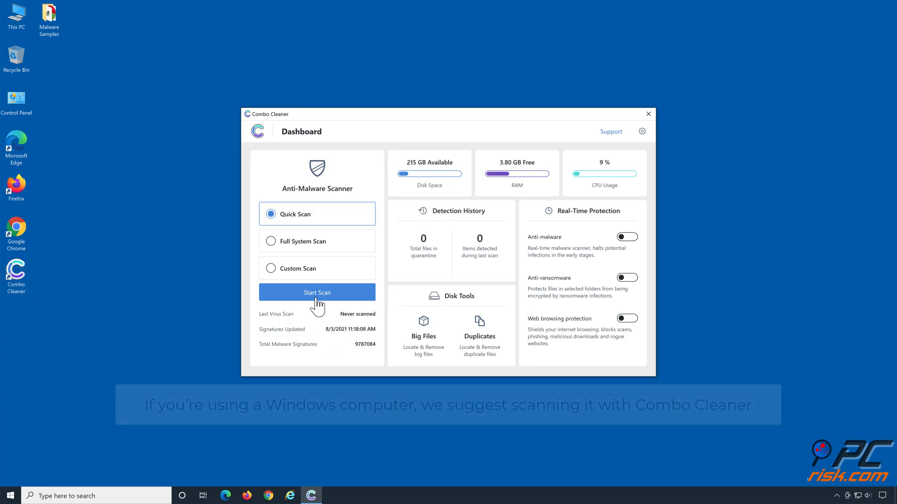
click(316, 293)
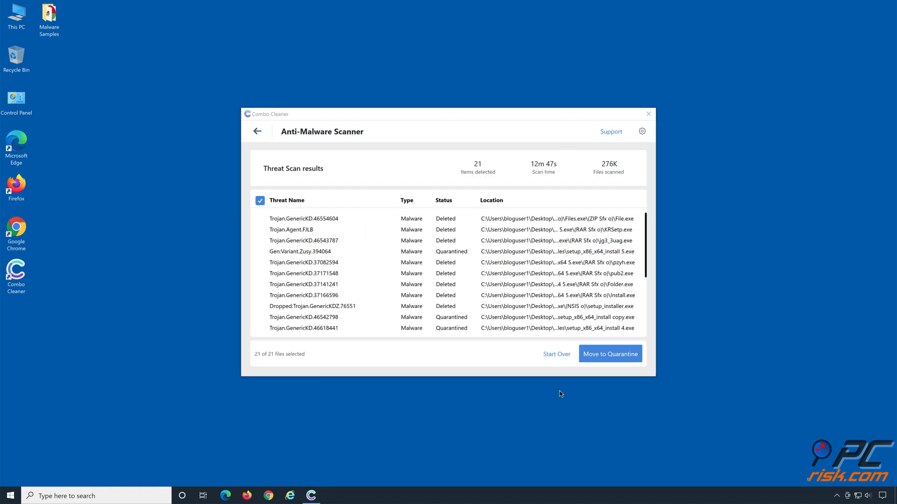
mouse_move(610, 362)
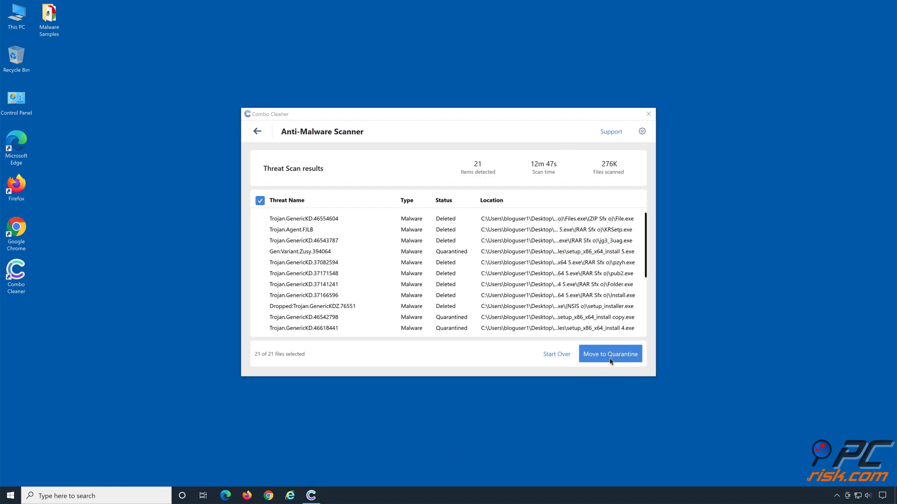
click(610, 354)
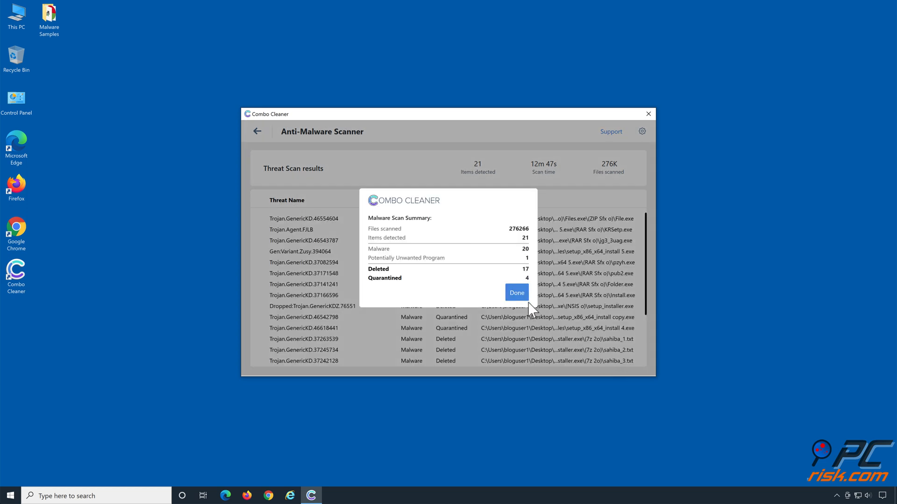
click(515, 293)
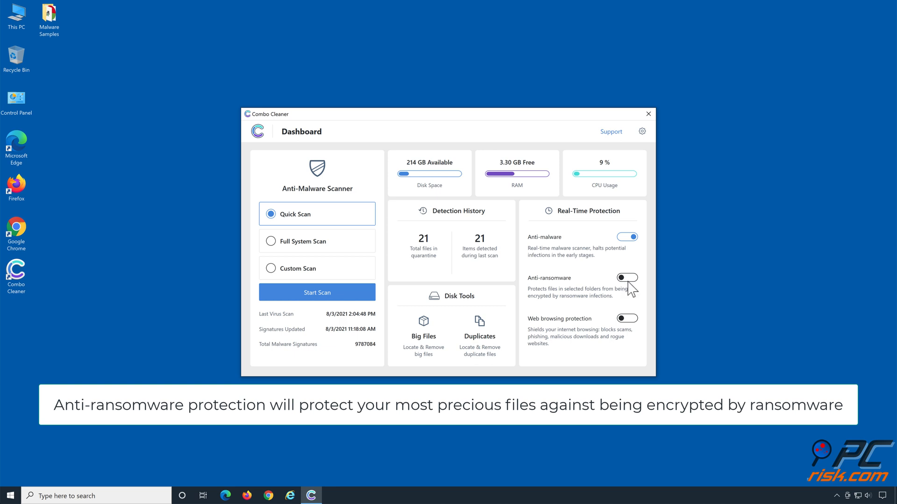
Enable anti-ransomware protection with Libraries > Documents added as a protected folder.
click(626, 278)
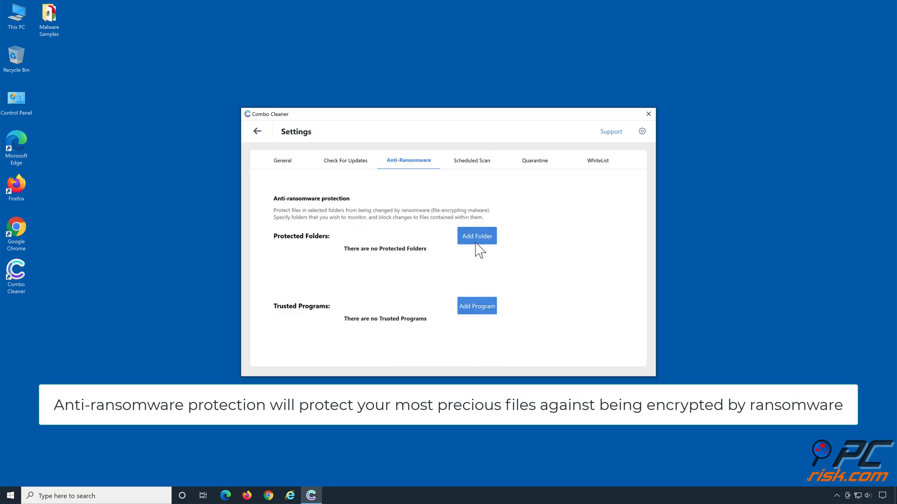
click(477, 235)
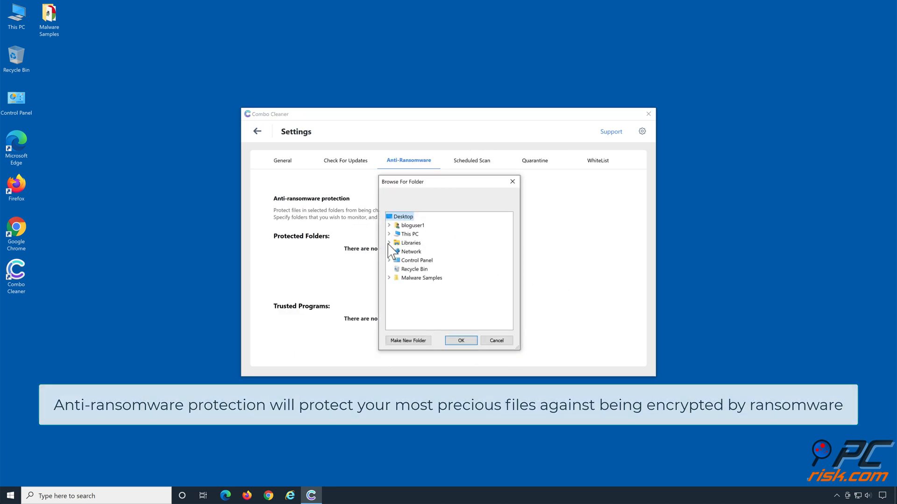
click(389, 243)
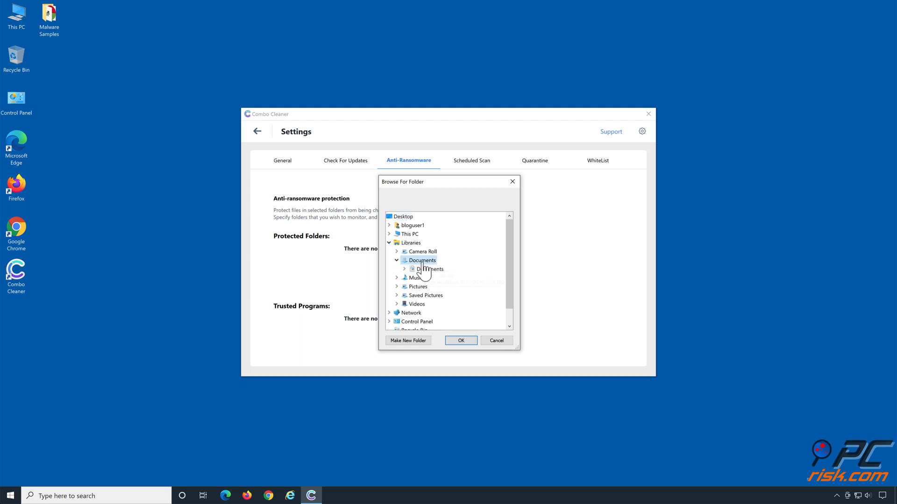
click(428, 270)
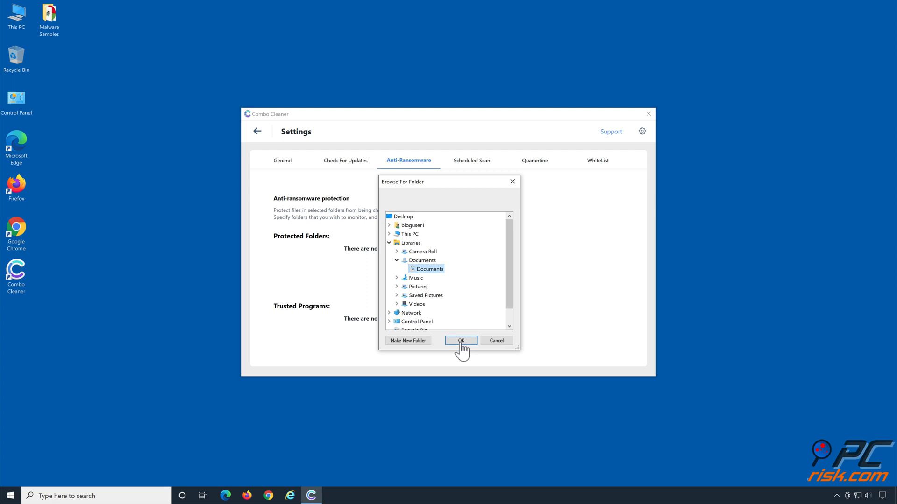
click(461, 340)
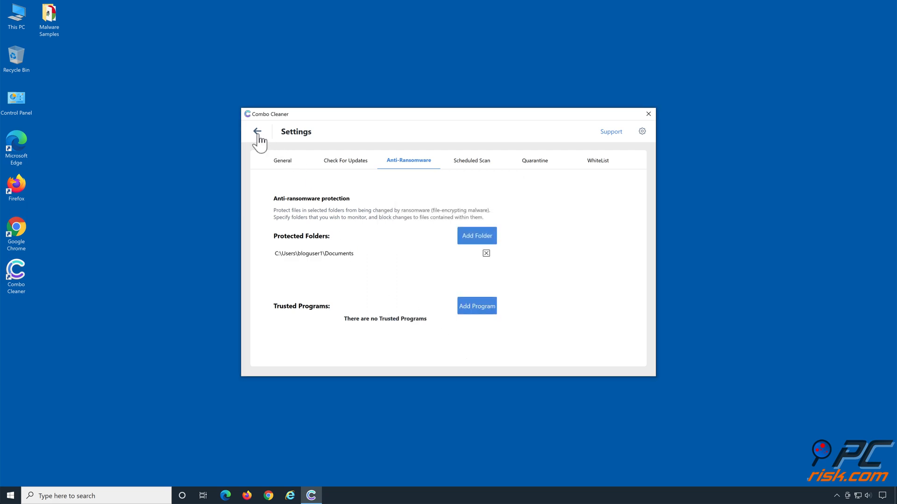
click(258, 132)
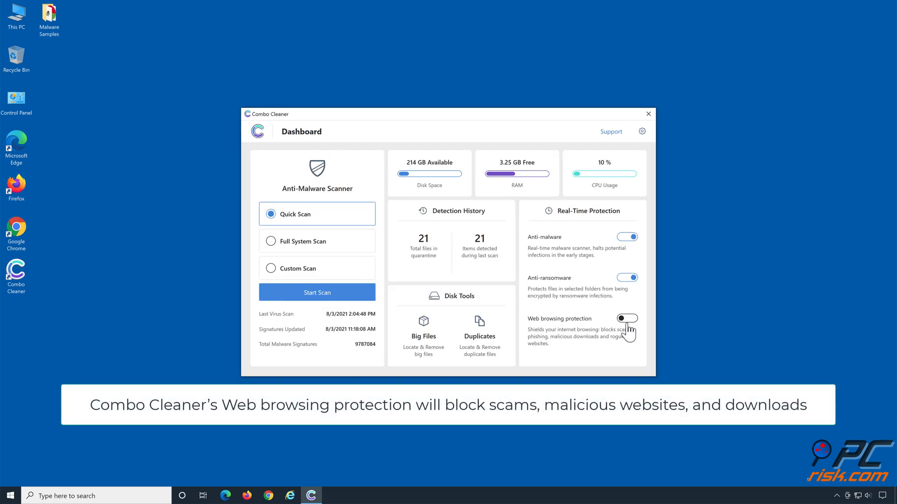
Switch on Web browsing protection under Real-Time Protection on the dashboard.
click(627, 318)
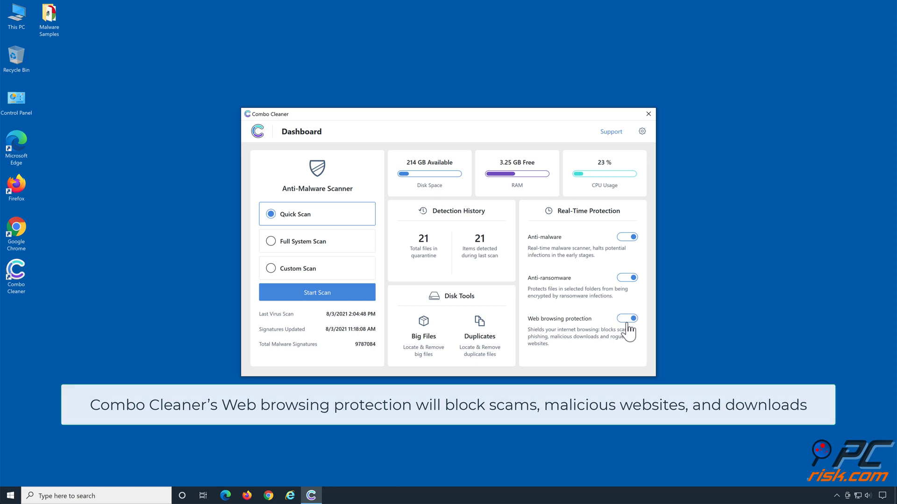
mouse_move(467, 433)
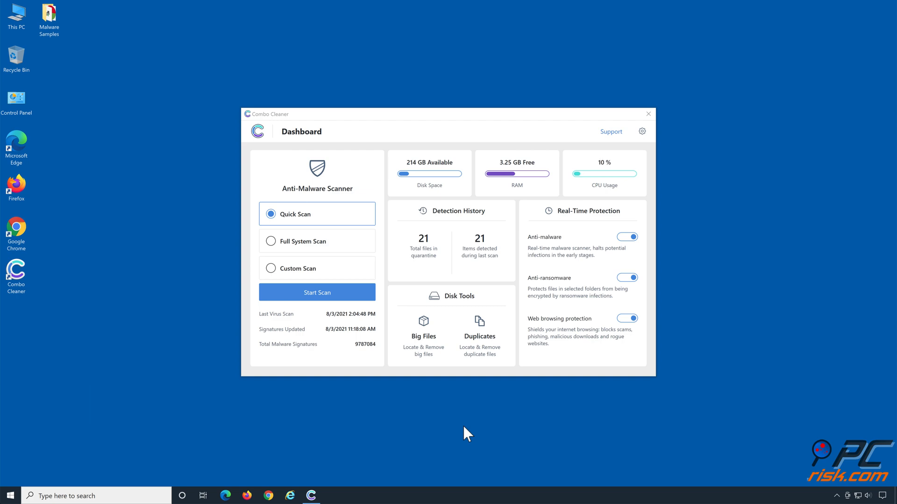
click(646, 114)
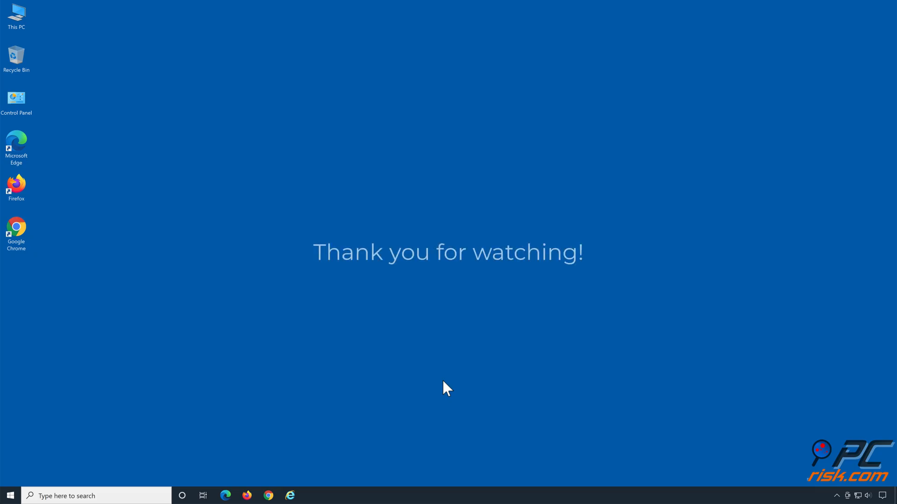